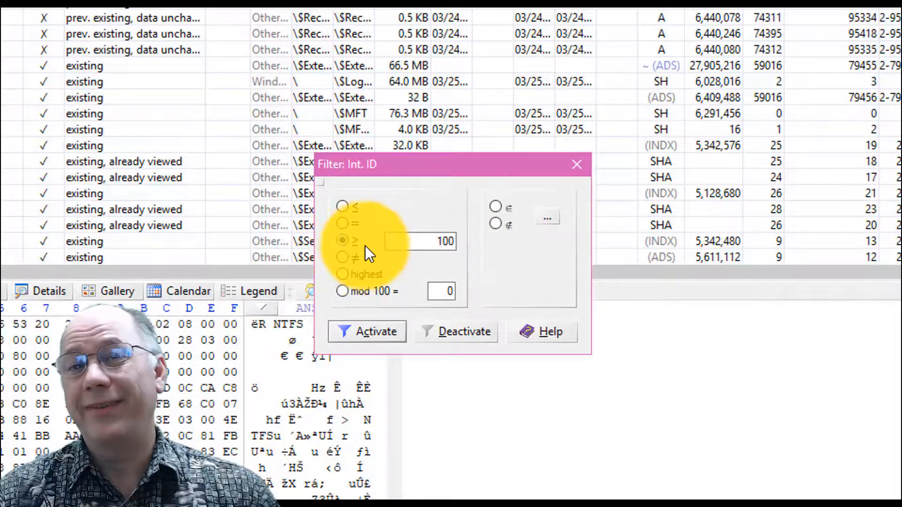
Activate the Int. ID filter showing items with ID ≥ 100.
click(374, 331)
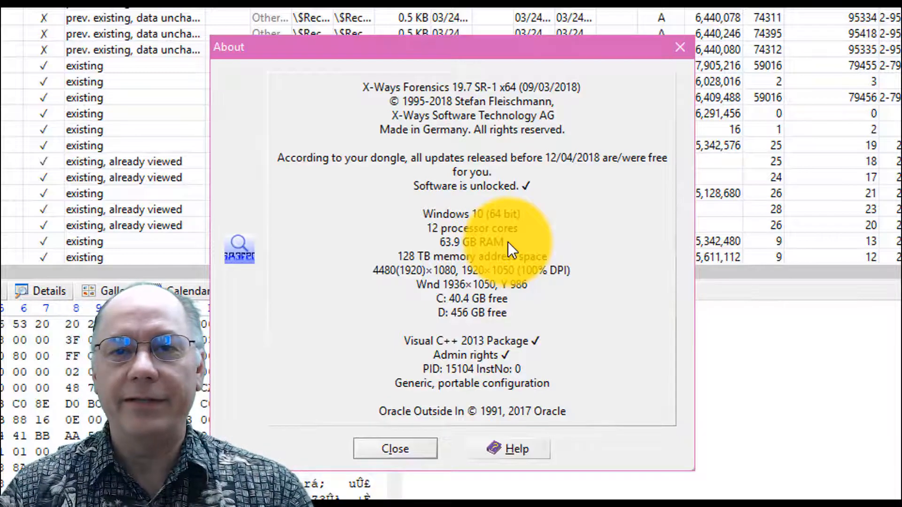
Close the About window showing version 19.7 SR-1 x64 details.
click(395, 449)
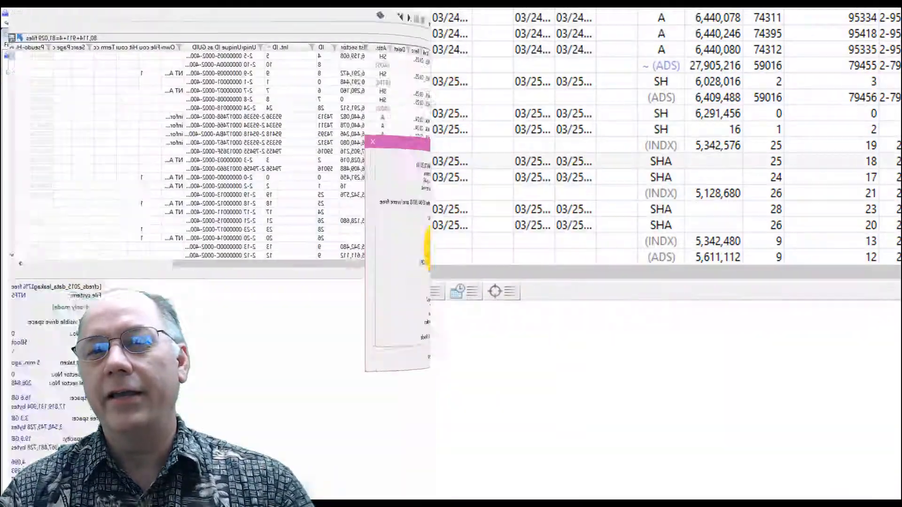